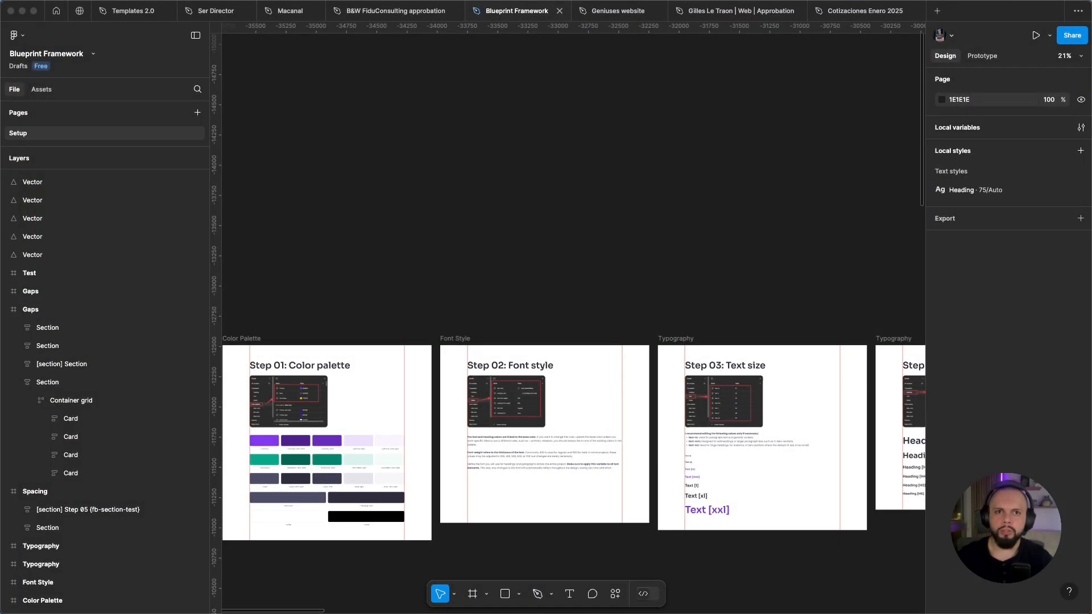
pyautogui.moveTo(851, 6)
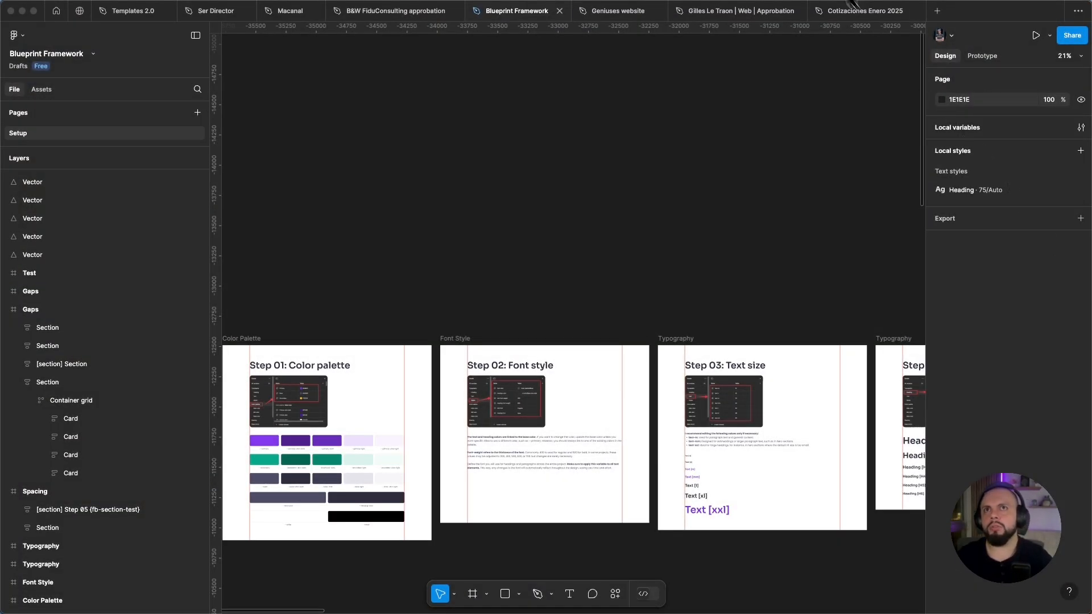
# Step: Open the 114 local variables, starting at ColorPalette primary colours, and scroll over the framework sections
pyautogui.click(1082, 128)
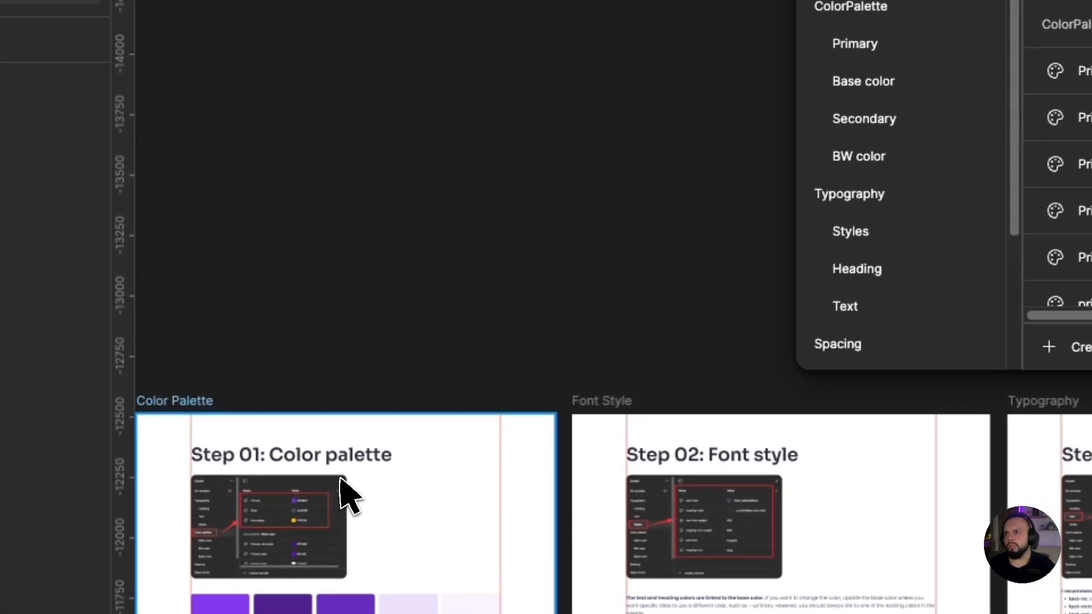
pyautogui.scroll(-3)
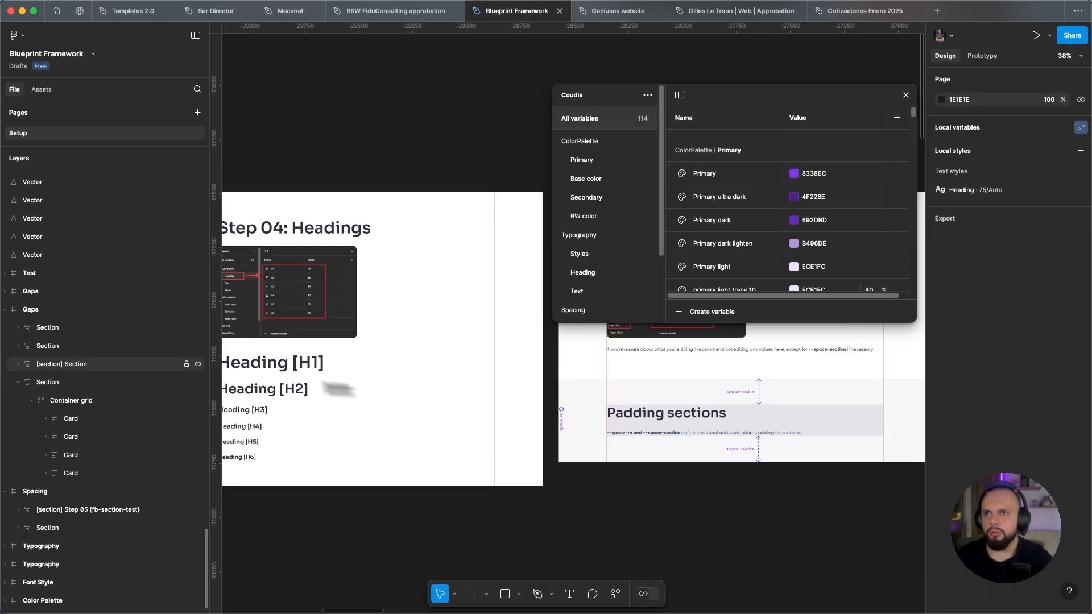
pyautogui.scroll(-3)
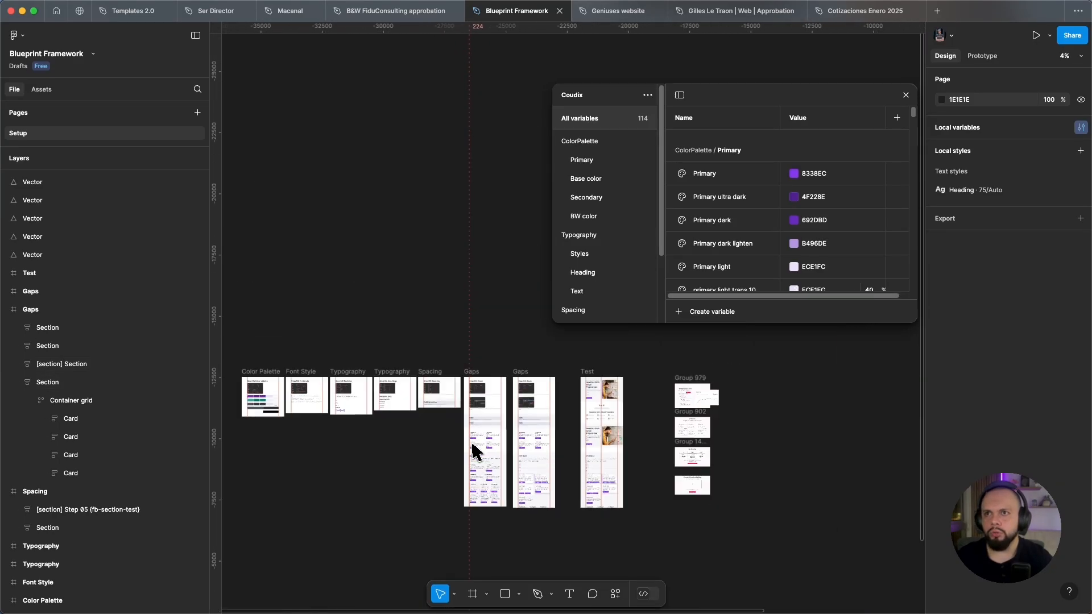
pyautogui.scroll(3)
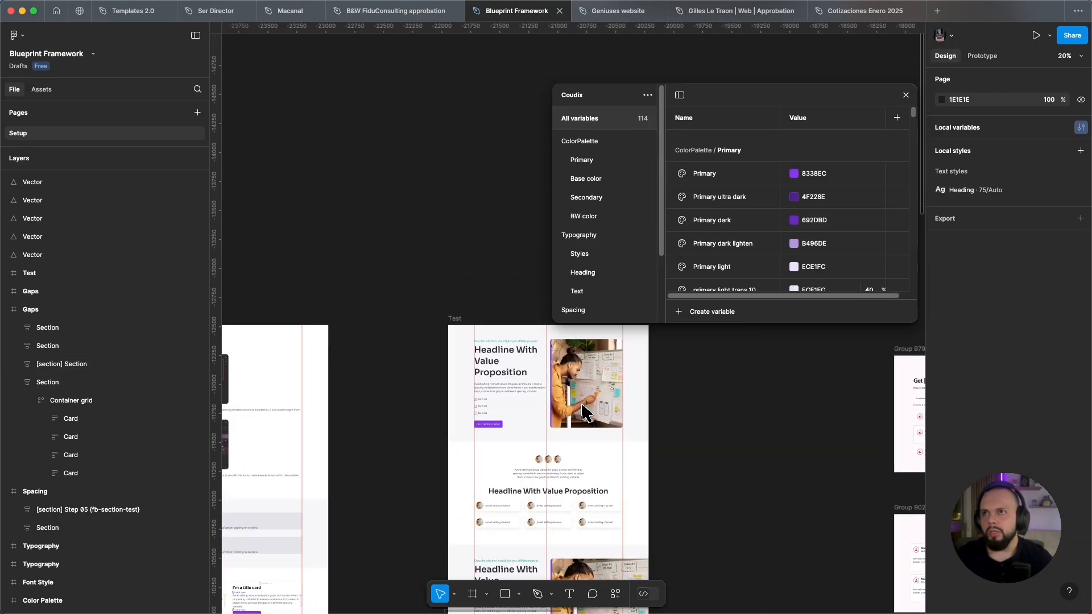